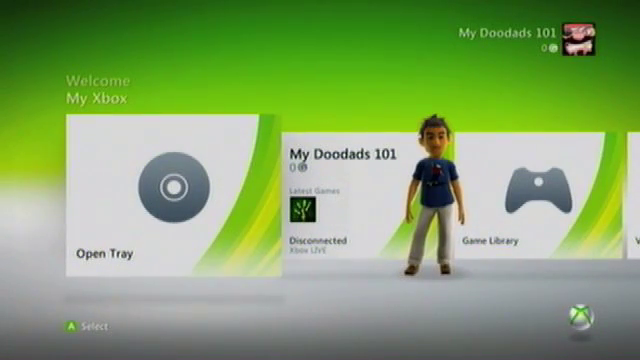
# Move along the My Xbox row to the System Settings tile showing 13.8 GB free.
pyautogui.hscroll(3)
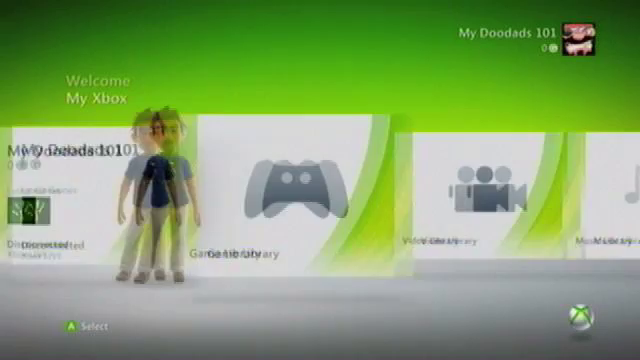
pyautogui.hscroll(3)
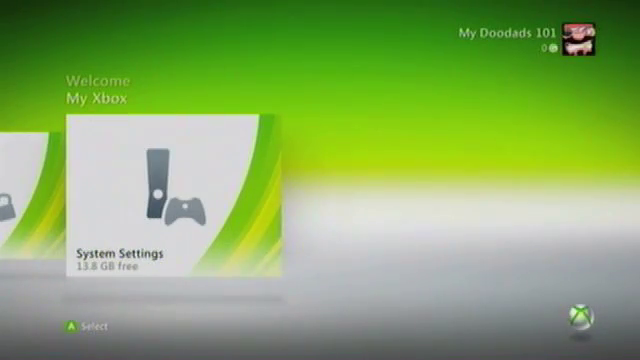
pyautogui.click(176, 196)
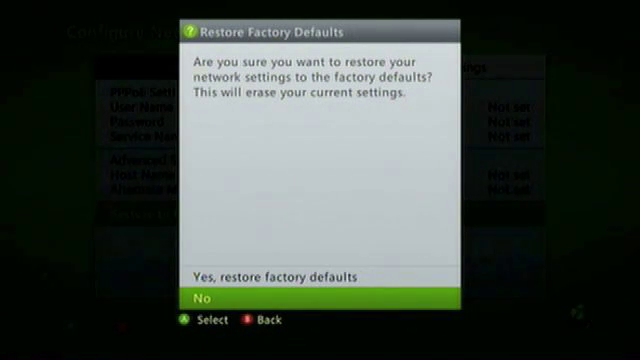
# Confirm restoring network settings to factory defaults, then leave toward Storage Devices.
pyautogui.press('Up')
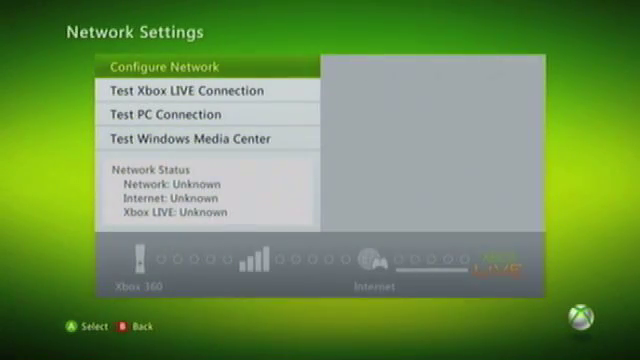
pyautogui.click(168, 64)
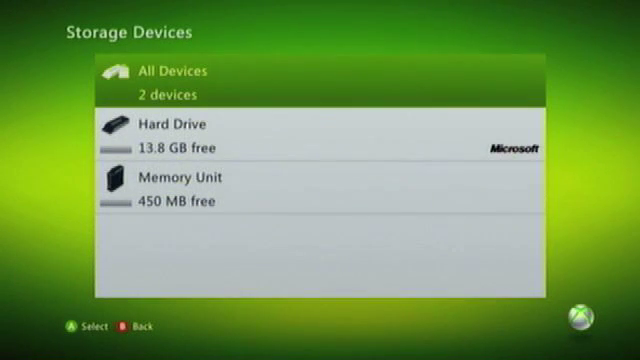
# Highlight the Hard Drive (13.8 GB free) and bring up its Device Options.
pyautogui.press('Down')
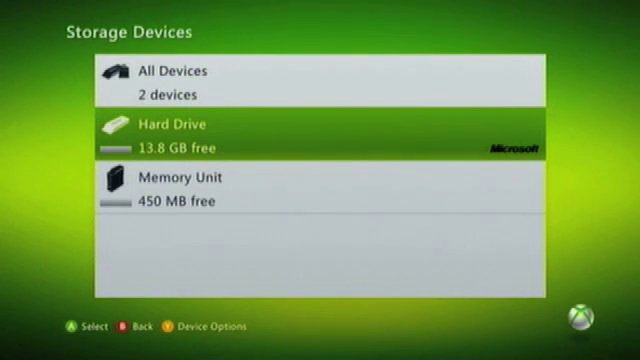
pyautogui.press('y')
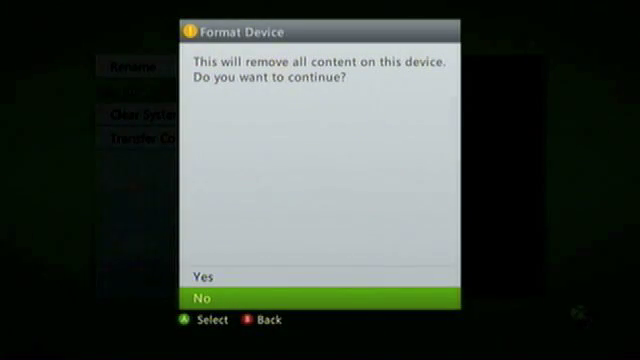
# Confirm erasing the hard drive, enter the console serial number and start formatting.
pyautogui.press('up')
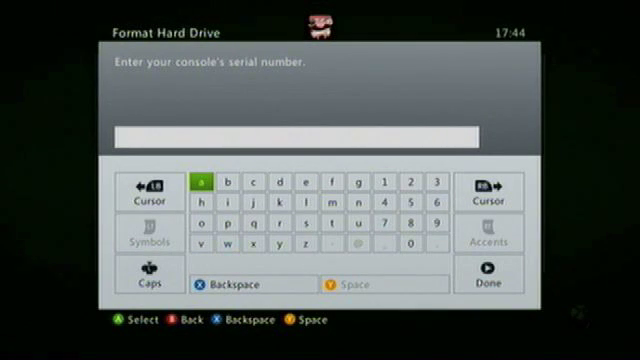
pyautogui.press('right')
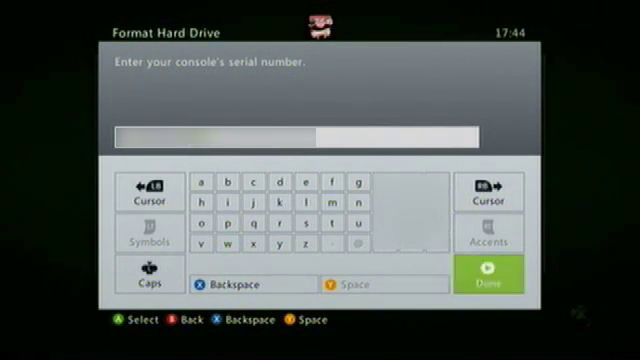
pyautogui.click(488, 284)
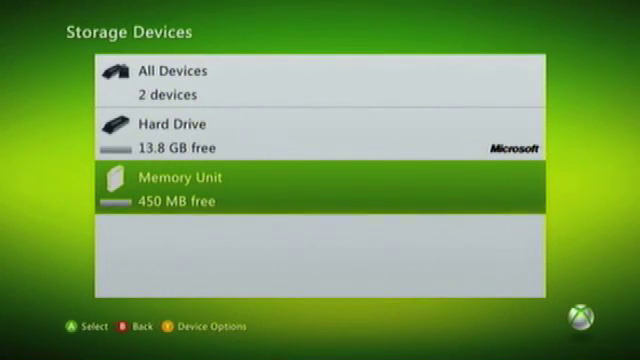
# Format the 450 MB Memory Unit from its Device Options.
pyautogui.press('y')
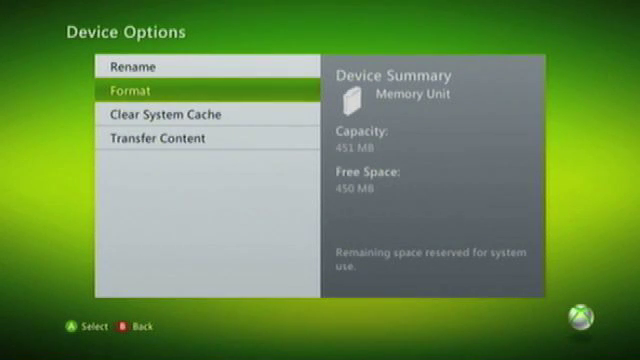
pyautogui.click(136, 88)
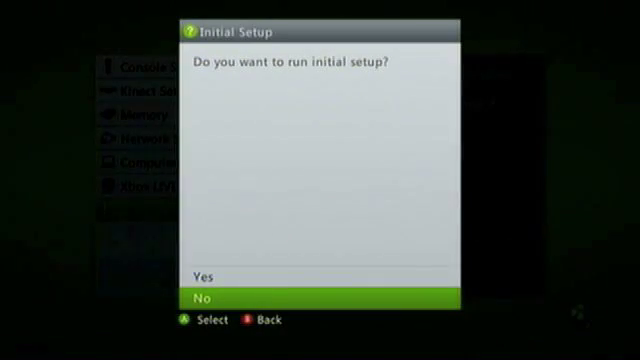
# Highlight Yes on the Initial Setup prompt to run initial setup.
pyautogui.press('Up')
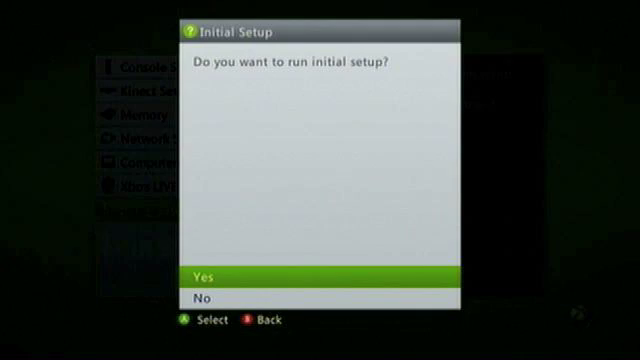